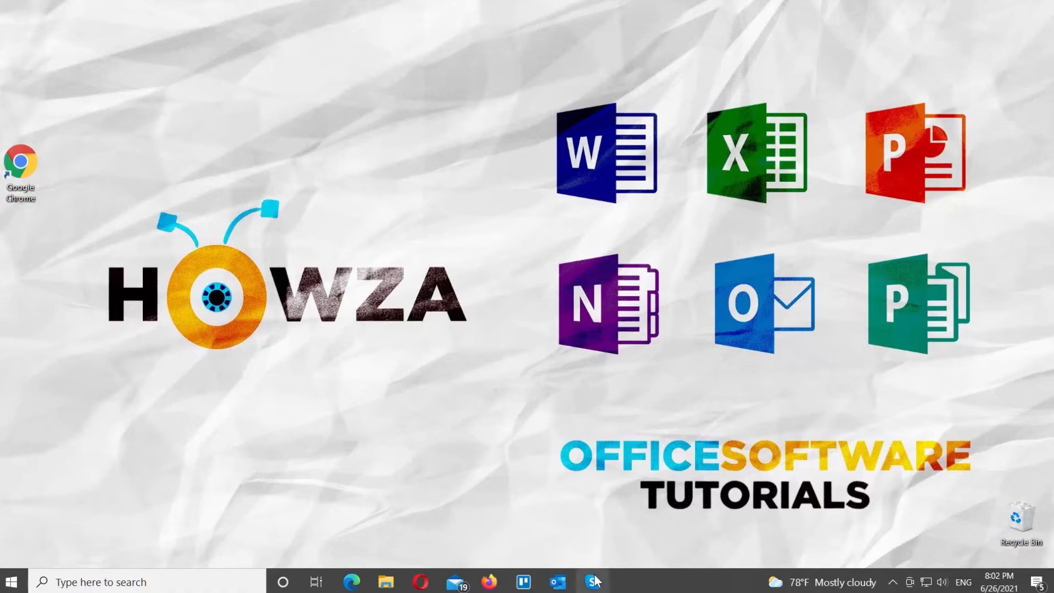
# Launch Skype and show Settings maximized on the Account & Profile page
pyautogui.click(592, 582)
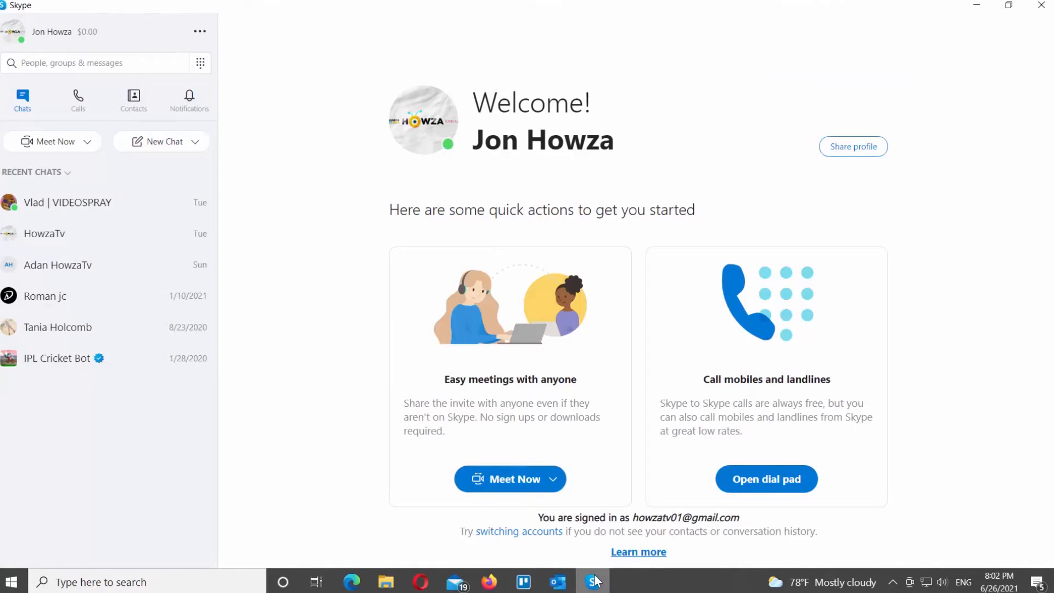
pyautogui.click(200, 31)
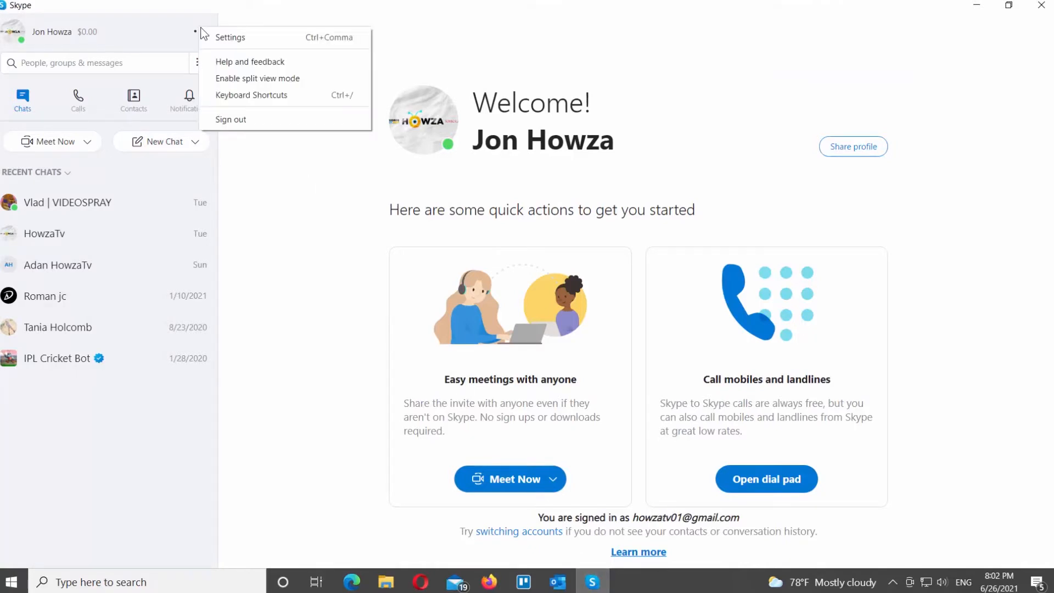
pyautogui.click(230, 37)
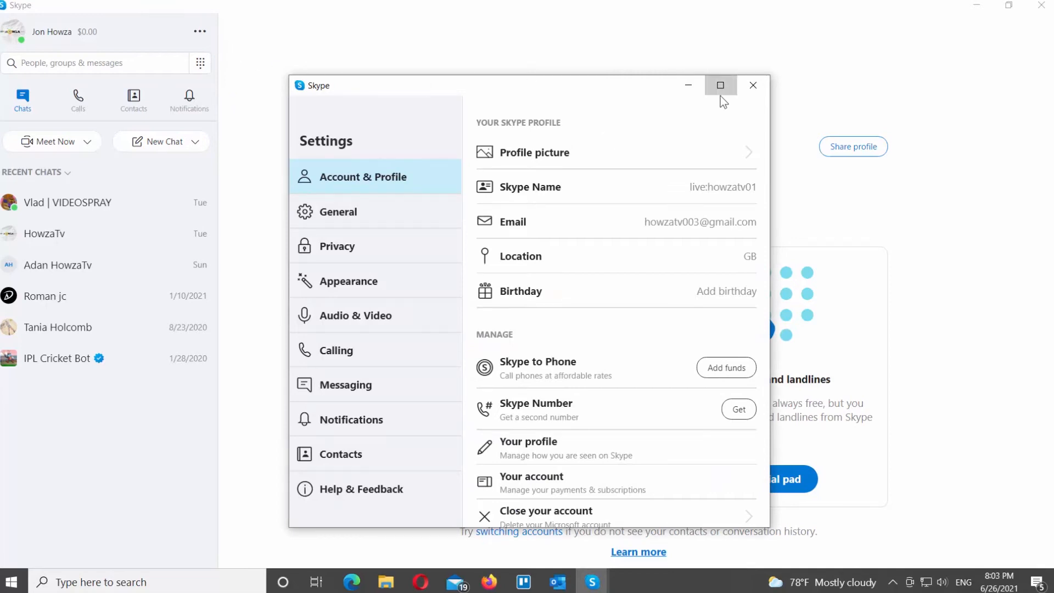
pyautogui.click(720, 85)
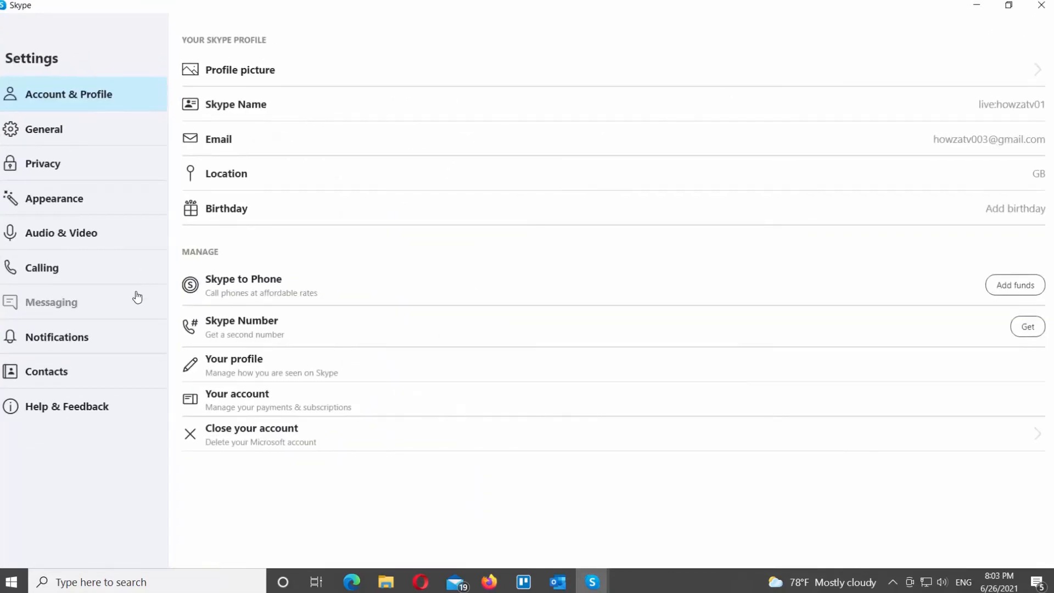
# Show Messaging settings and toggle Auto-download files on, then back off
pyautogui.click(52, 302)
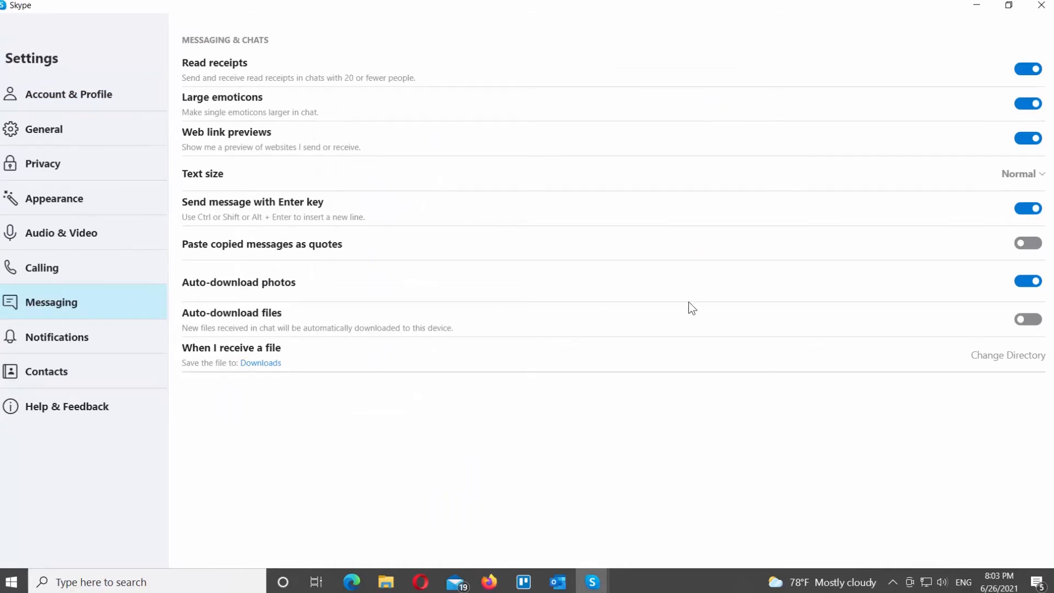
pyautogui.click(1027, 318)
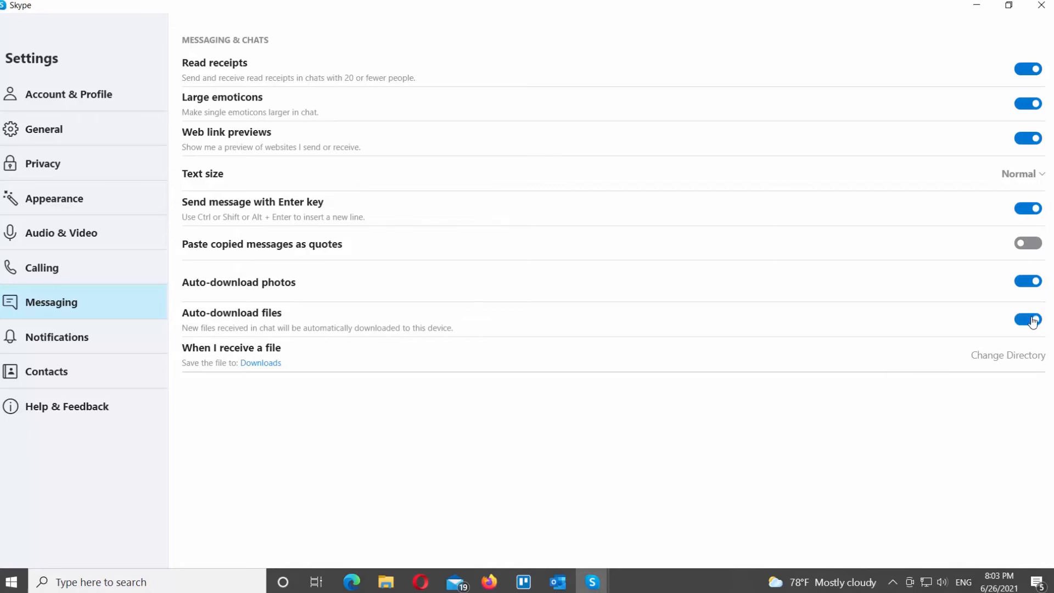
pyautogui.click(1028, 319)
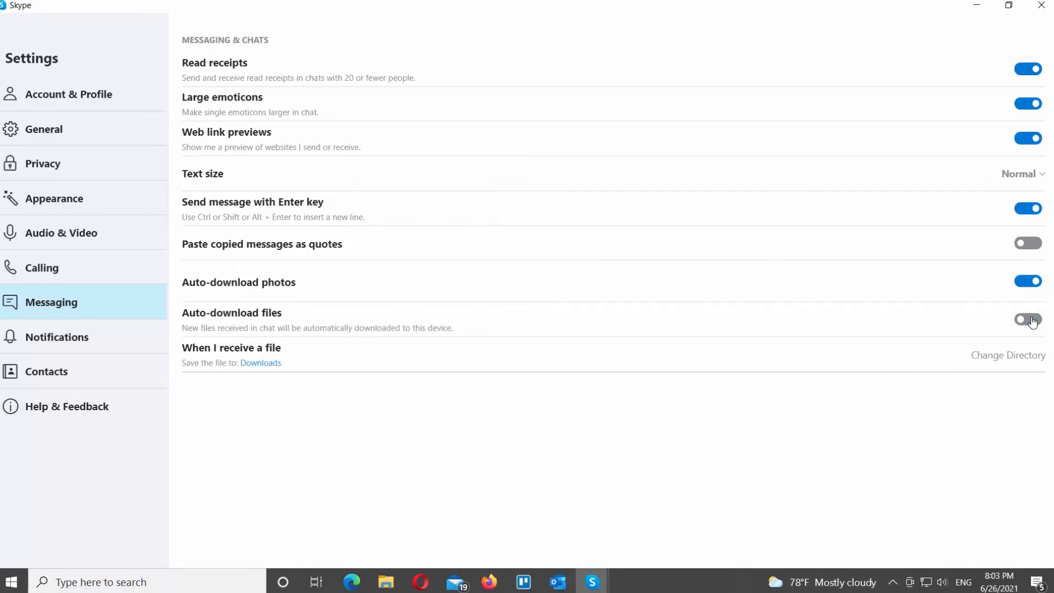